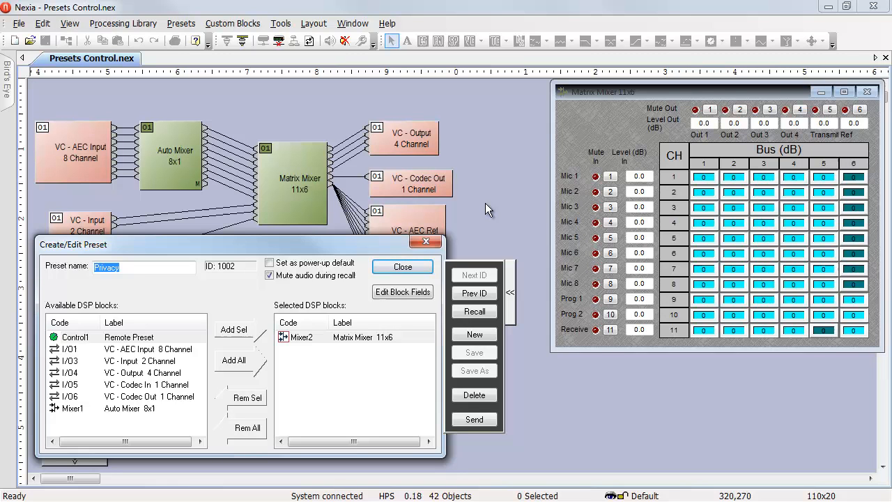
{"action": "mouse_move", "coordinate": [342, 248]}
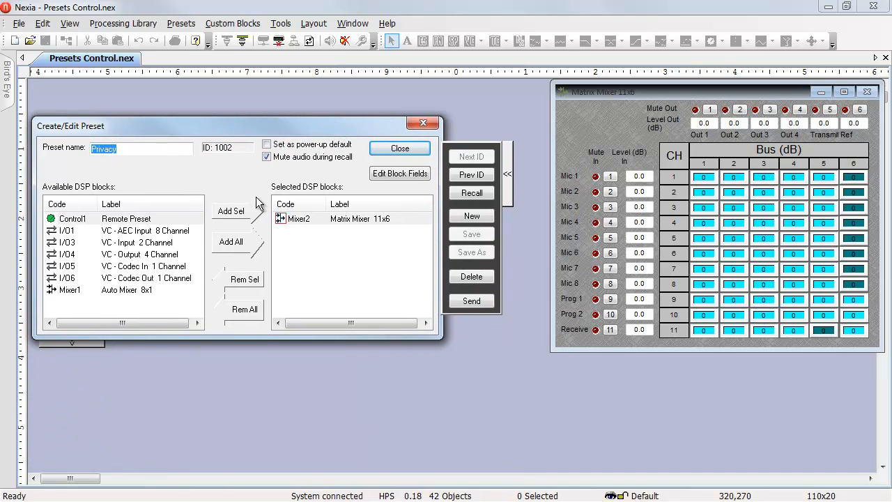
Select preset 1001 Normal from the stored preset list and recall it.
{"action": "left_click", "coordinate": [70, 343]}
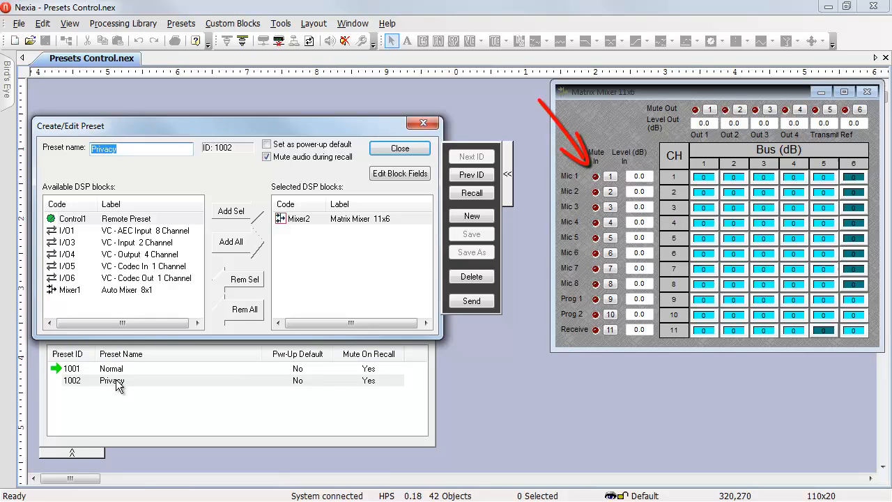
{"action": "left_click", "coordinate": [111, 379]}
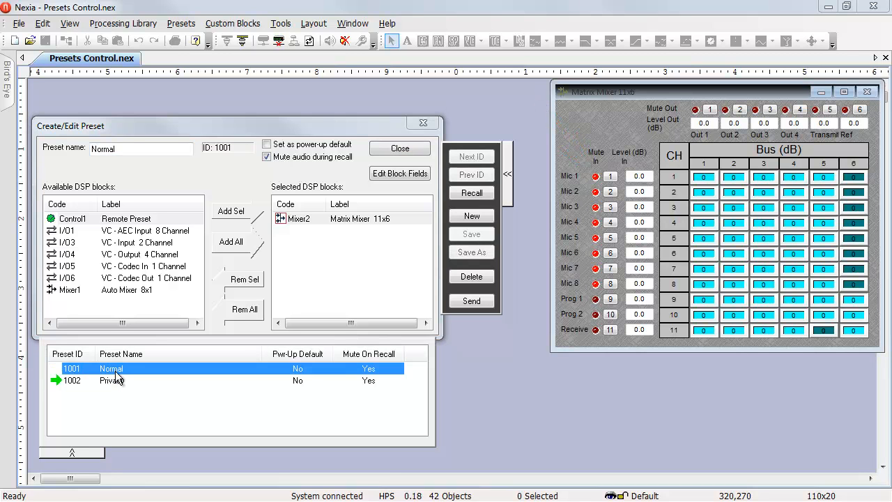
{"action": "left_click", "coordinate": [471, 156]}
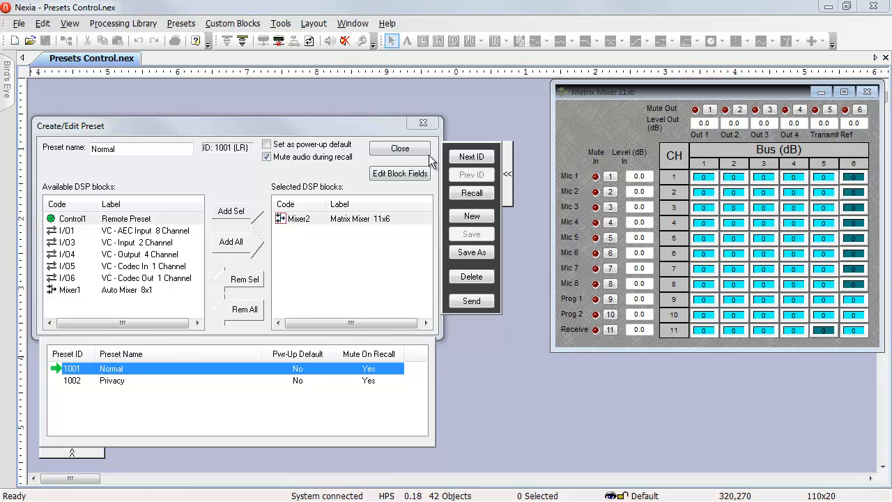
Close the preset editor and dismiss the Preset Button block's control window.
{"action": "left_click", "coordinate": [399, 147]}
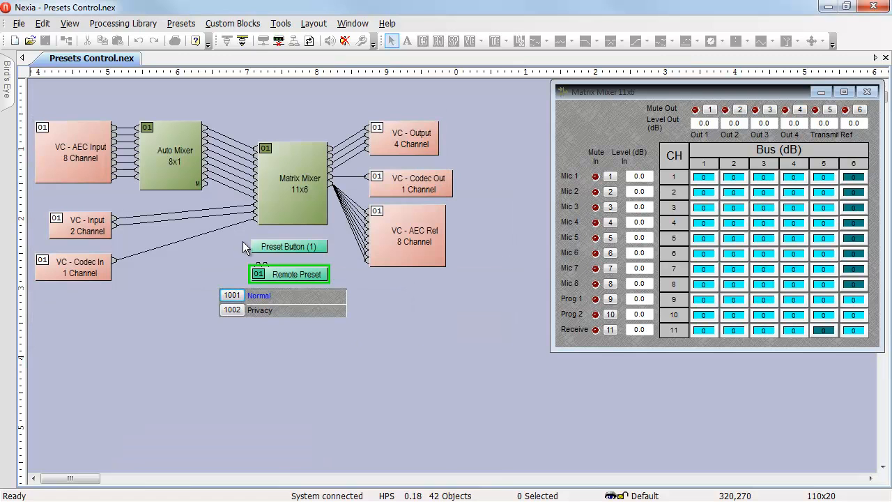
{"action": "mouse_move", "coordinate": [237, 271]}
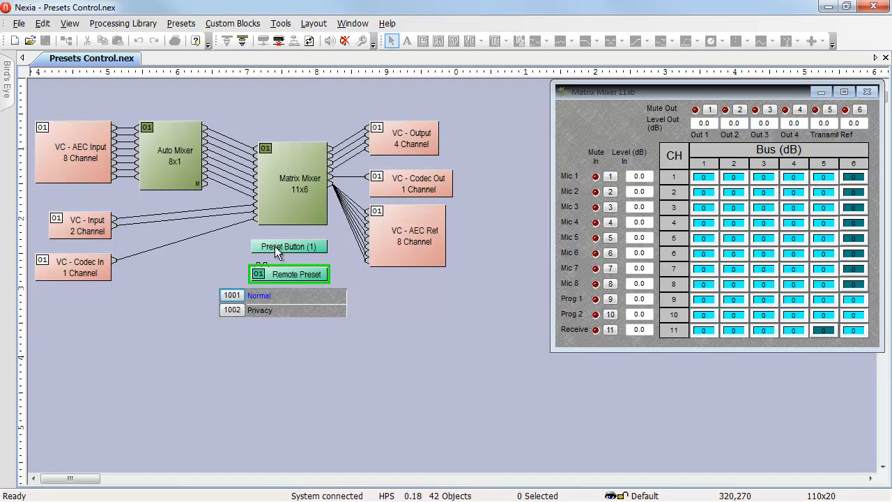
{"action": "double_click", "coordinate": [288, 245]}
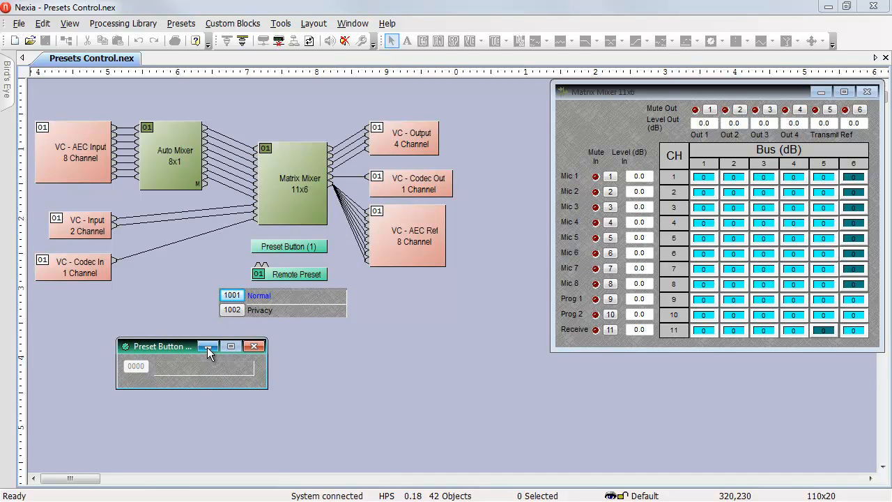
{"action": "left_click", "coordinate": [208, 345]}
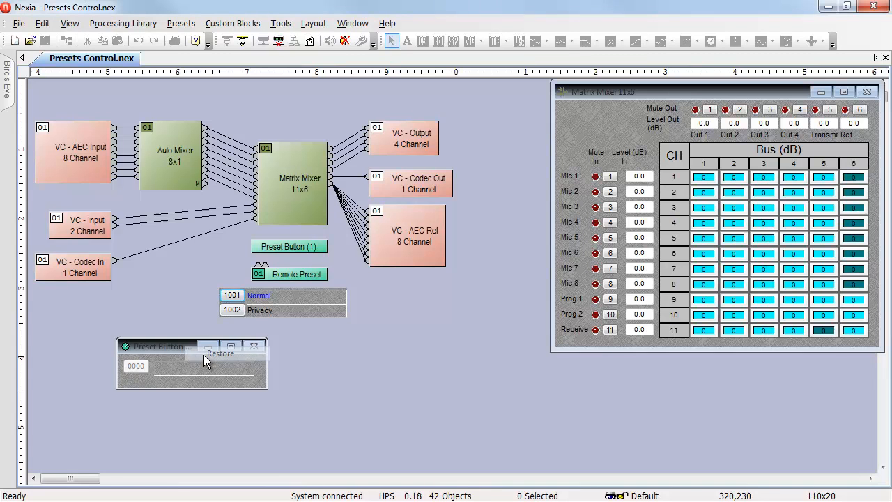
{"action": "left_click", "coordinate": [254, 346]}
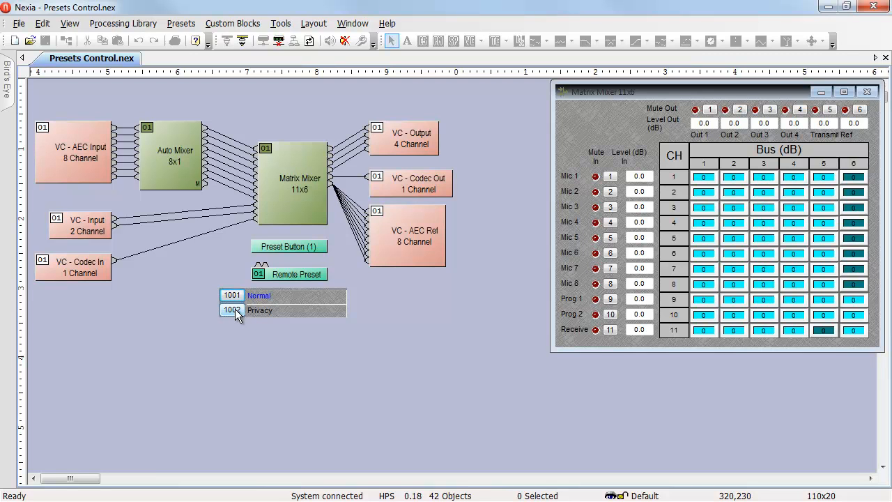
Recall Privacy (1002) then Normal (1001) from the remote preset buttons.
{"action": "left_click", "coordinate": [231, 309]}
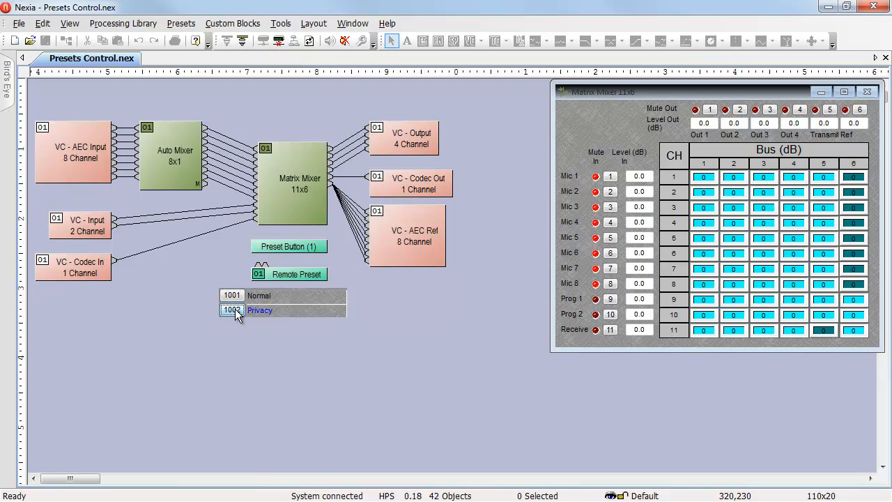
{"action": "left_click", "coordinate": [260, 296]}
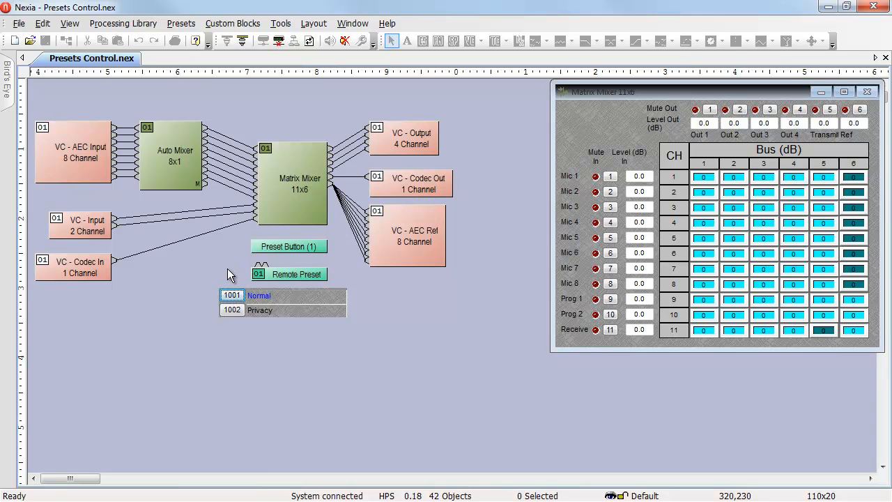
{"action": "mouse_move", "coordinate": [237, 284]}
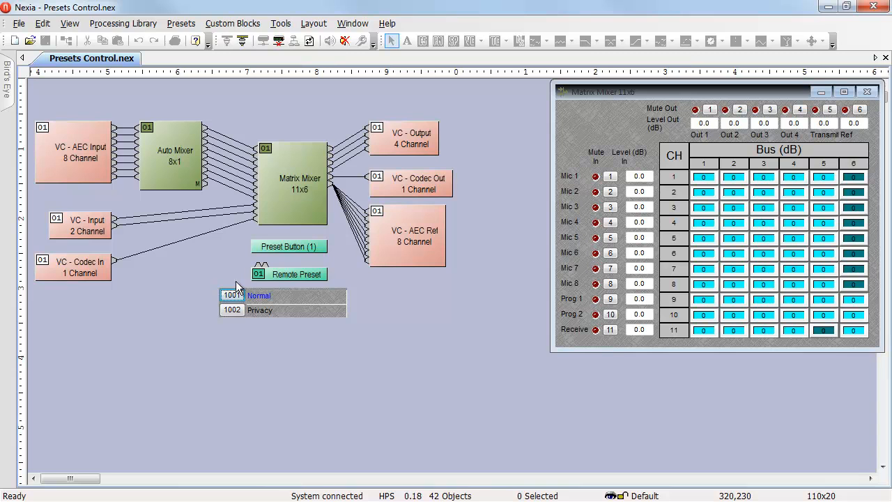
{"action": "mouse_move", "coordinate": [224, 267]}
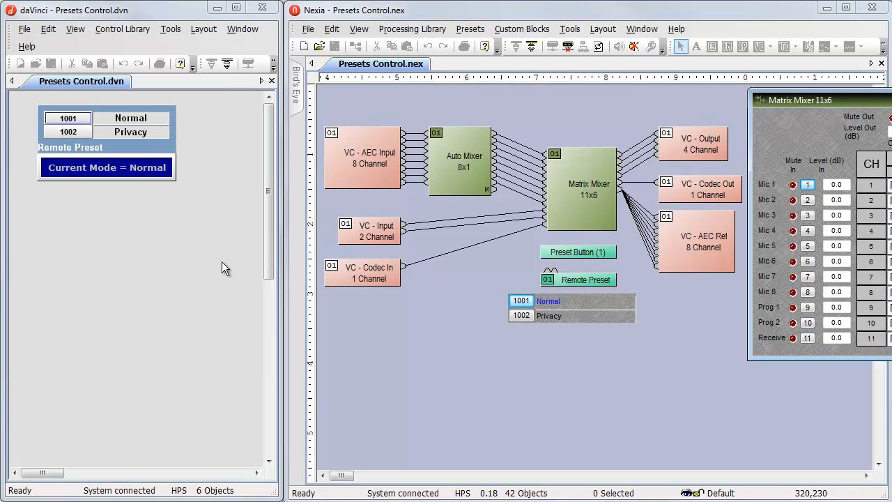
{"action": "mouse_move", "coordinate": [75, 143]}
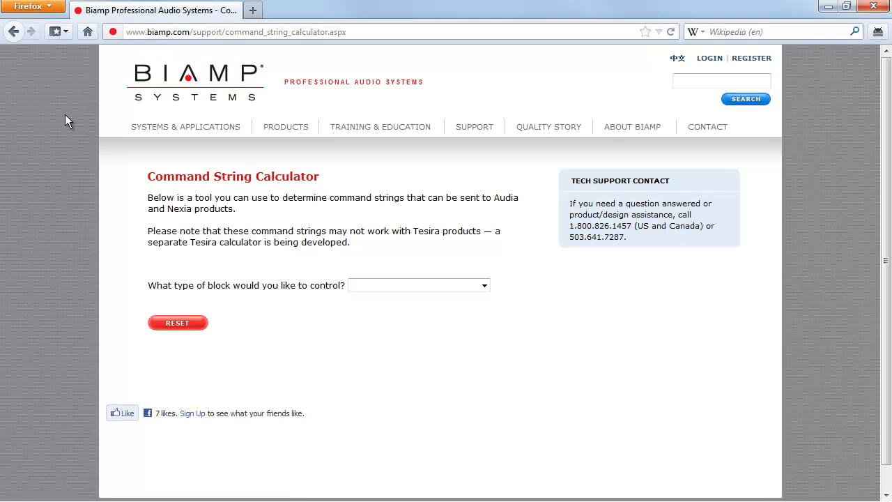
{"action": "mouse_move", "coordinate": [123, 102]}
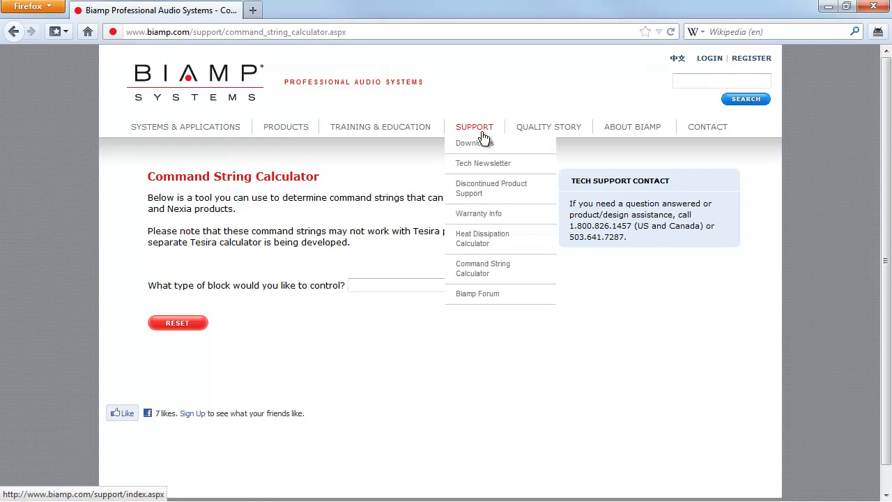
{"action": "mouse_move", "coordinate": [483, 268]}
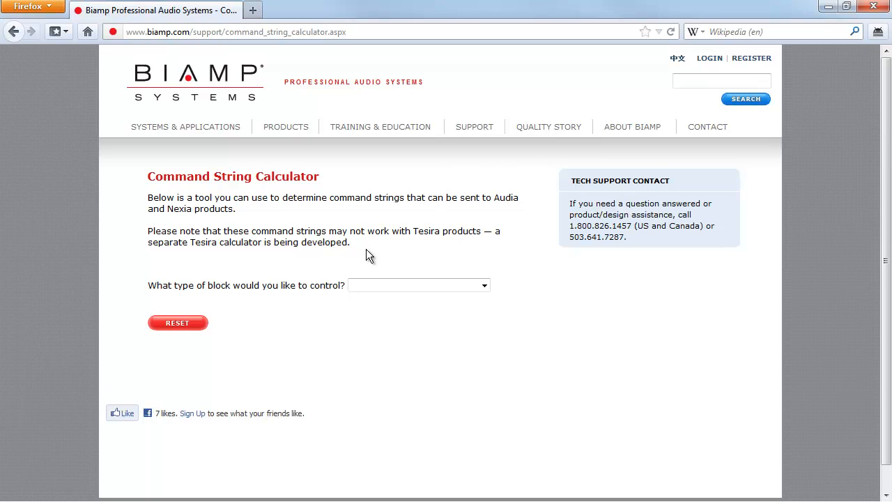
Calculate a Recall Preset command string for preset 1001.
{"action": "left_click", "coordinate": [484, 285]}
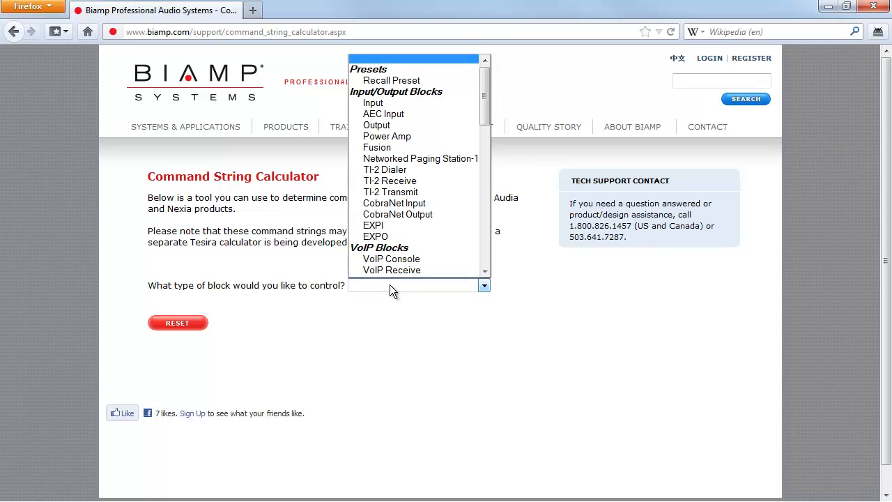
{"action": "mouse_move", "coordinate": [392, 79]}
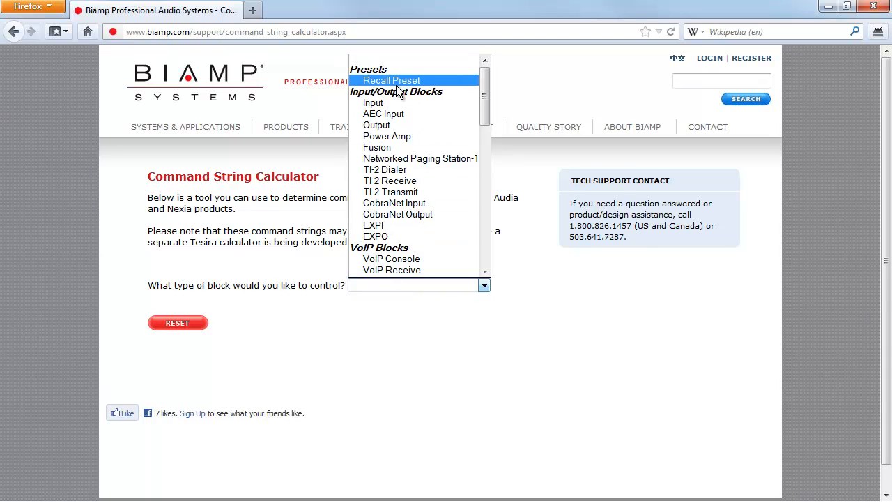
{"action": "left_click", "coordinate": [390, 79]}
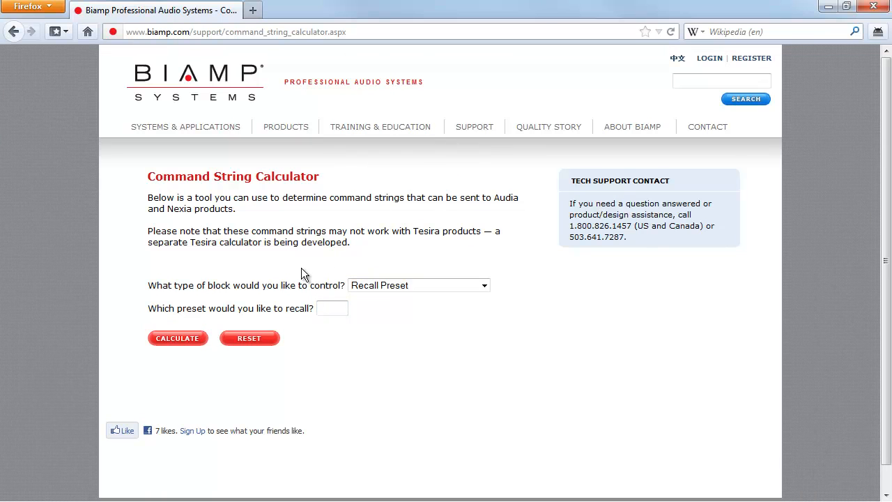
{"action": "type", "text": "1001"}
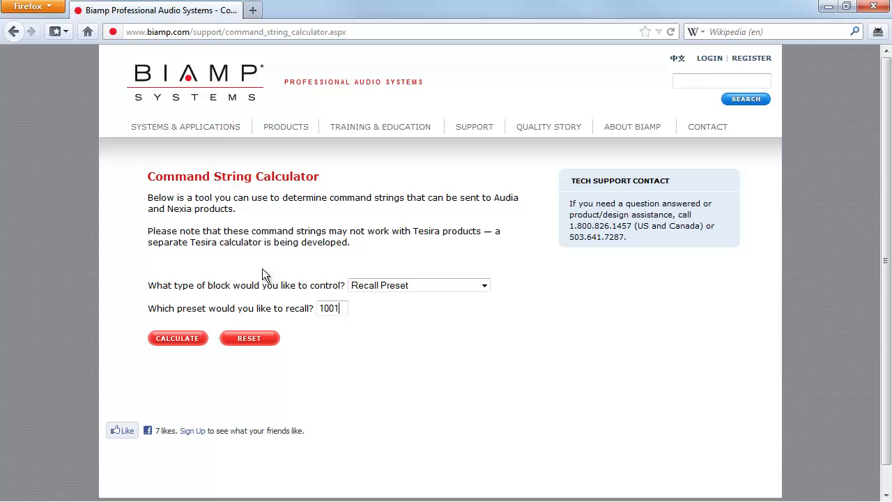
{"action": "left_click", "coordinate": [177, 339]}
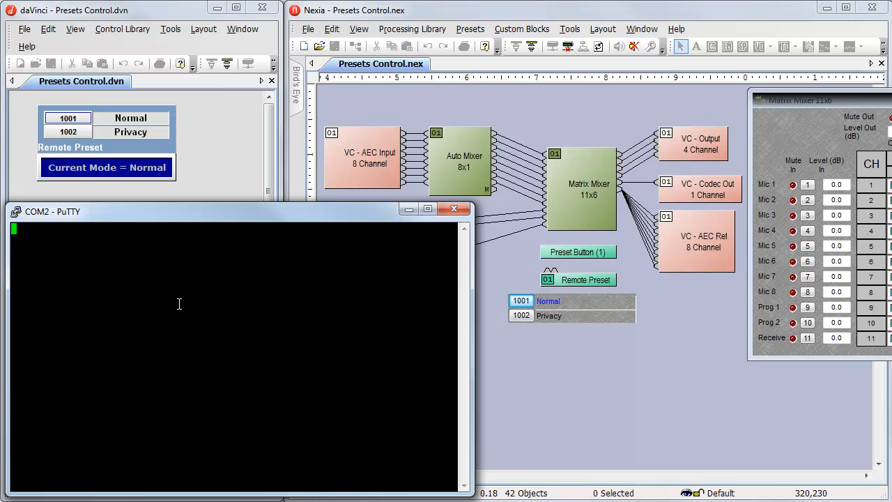
Send RECALL 0 PRESET 1002 over COM2 to switch the system to Privacy.
{"action": "type", "text": "R"}
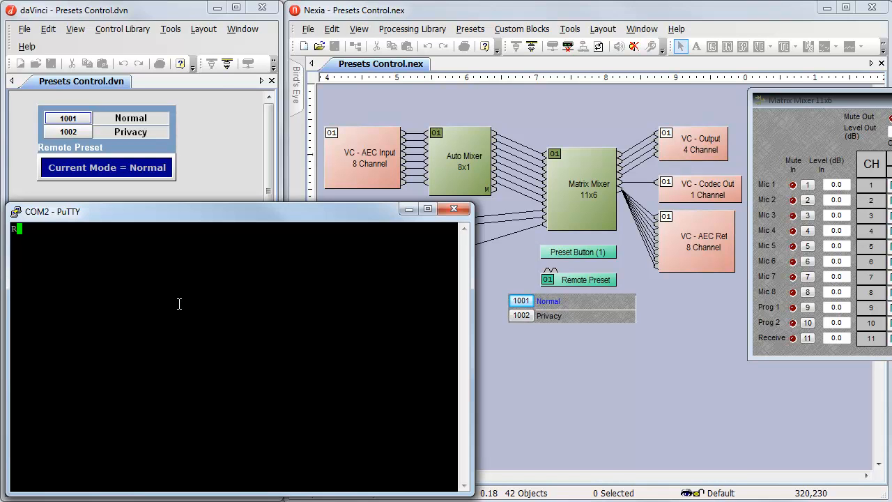
{"action": "type", "text": "ECALL"}
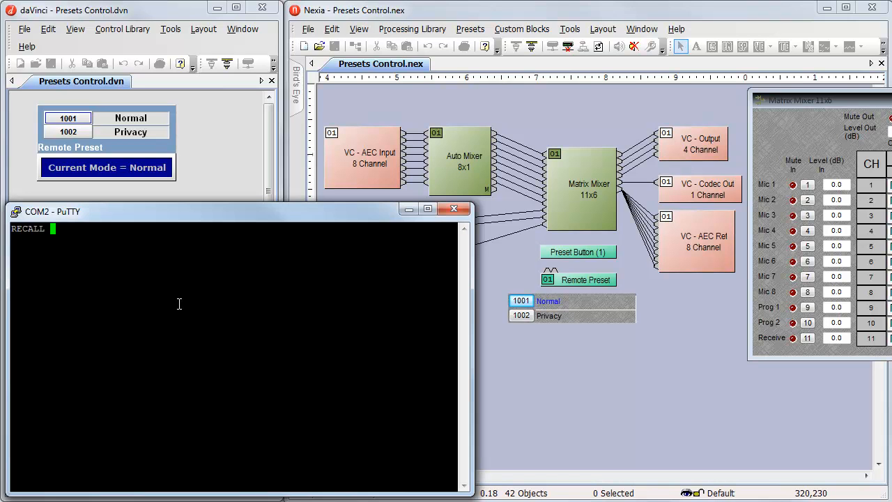
{"action": "type", "text": "0 PRE"}
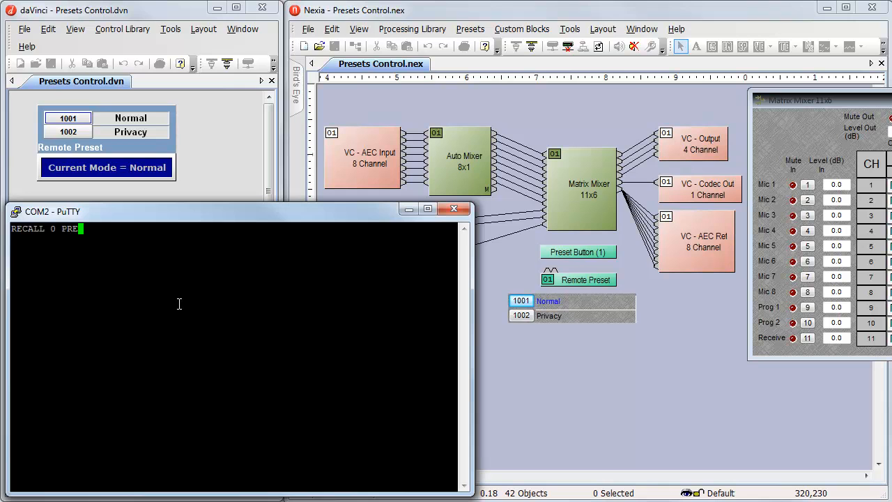
{"action": "type", "text": "SET"}
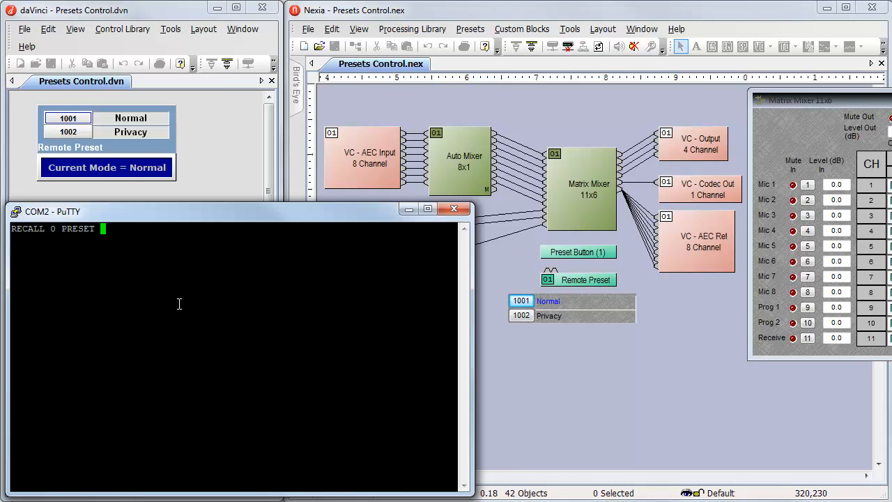
{"action": "type", "text": "1002"}
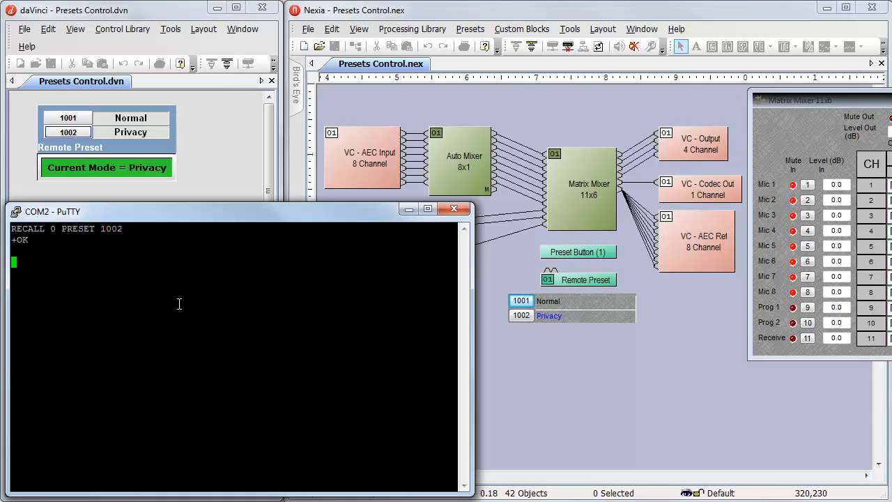
Send RECALL 0 PRESET 1001 to restore the Normal preset.
{"action": "type", "text": "RECALL"}
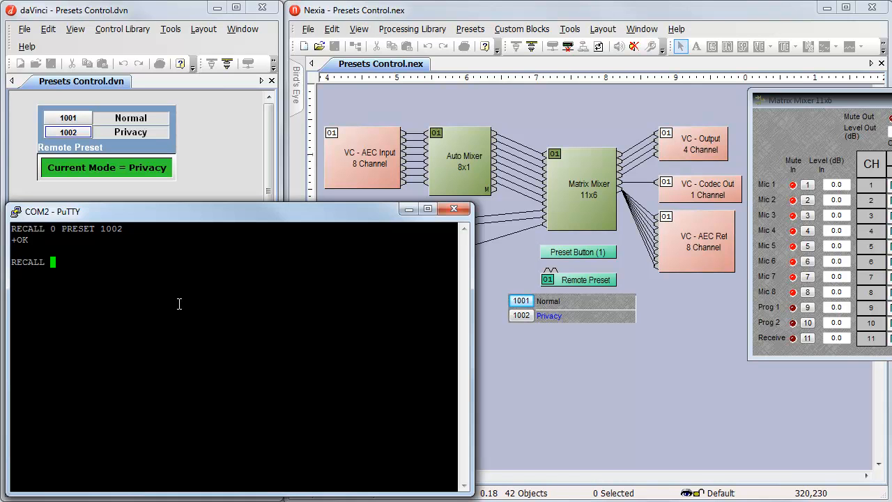
{"action": "type", "text": "0 PRESET"}
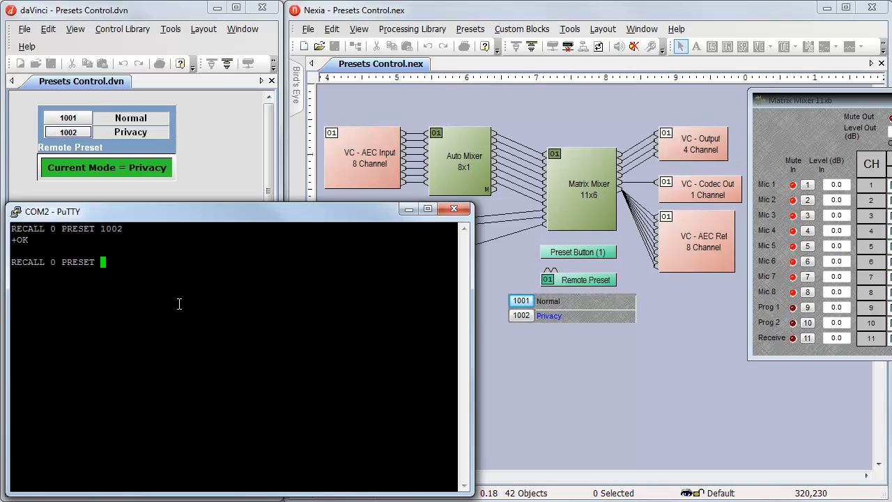
{"action": "type", "text": "1001"}
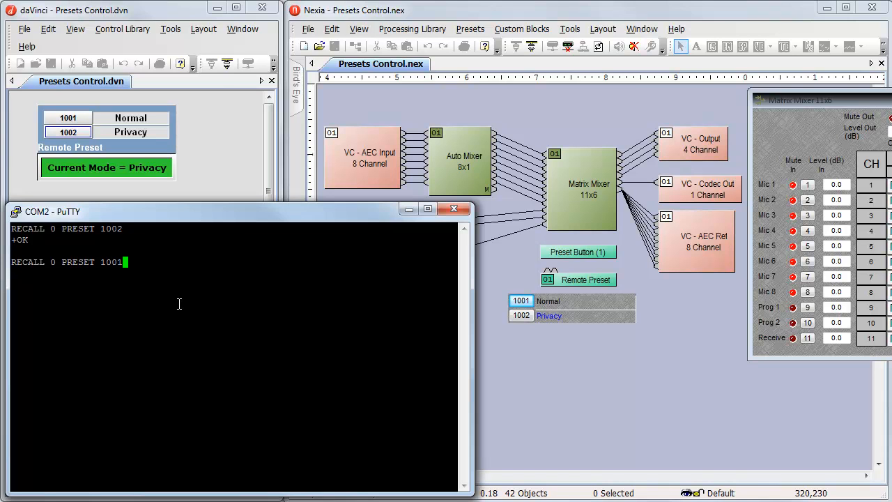
{"action": "key", "text": "Return"}
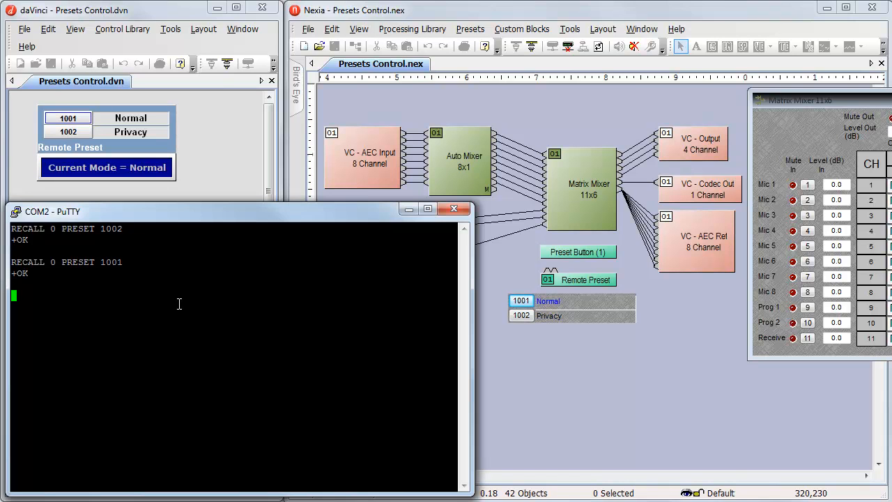